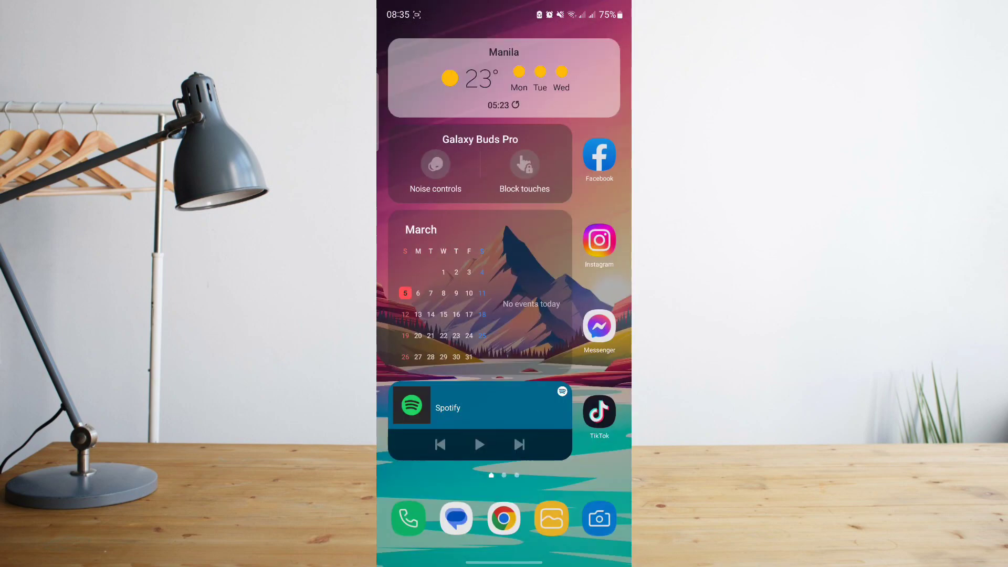
# Launch Facebook, open the Menu, visit your profile and scroll its posts.
pyautogui.click(598, 157)
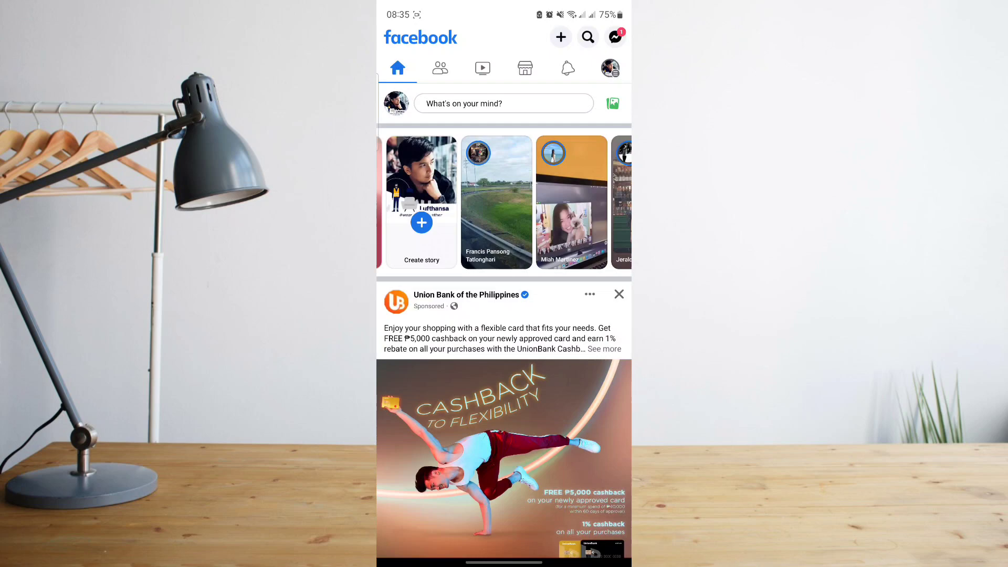
pyautogui.click(608, 67)
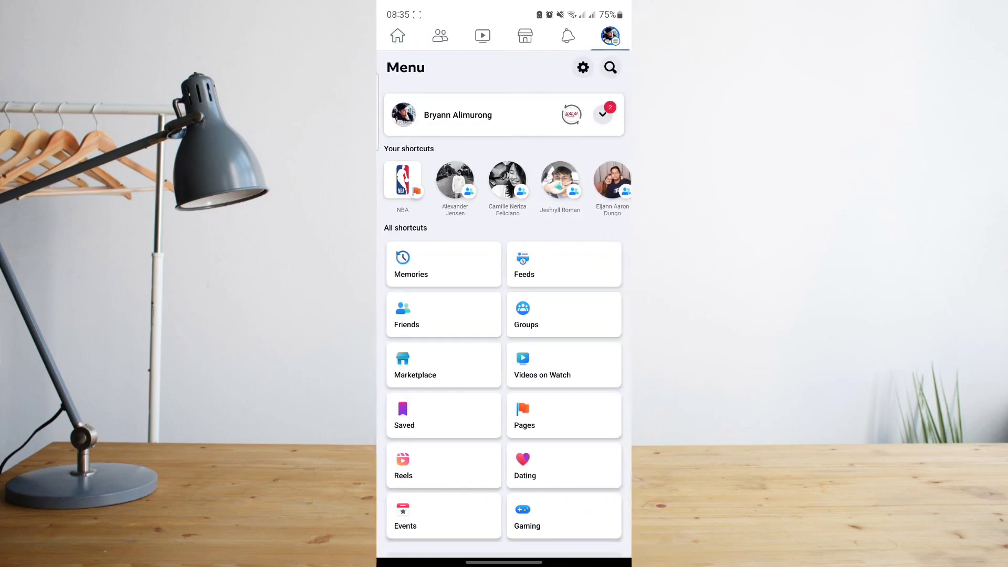
pyautogui.click(457, 115)
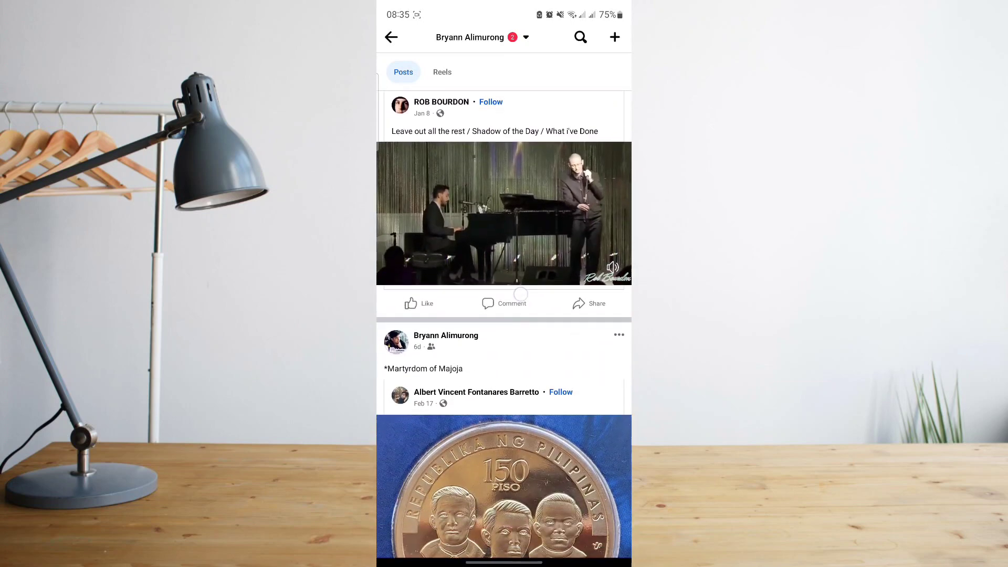
pyautogui.scroll(-3)
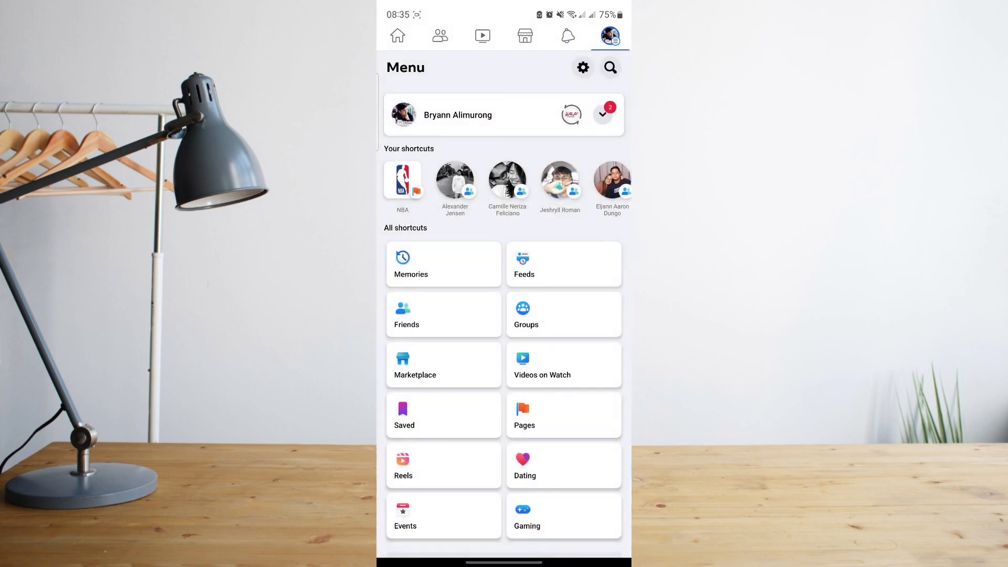
# Go to the news feed, then the Menu, and open your own profile.
pyautogui.click(397, 35)
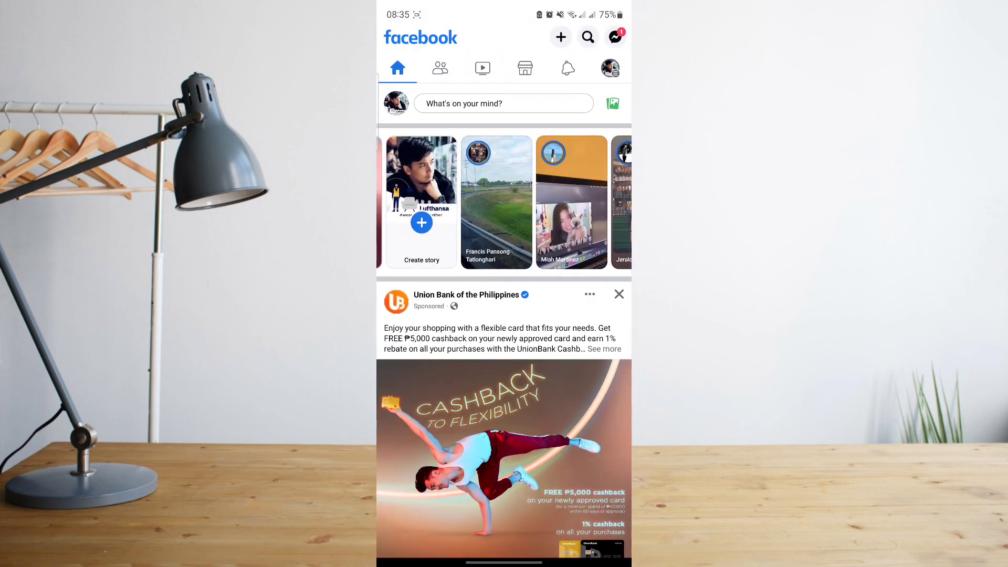
pyautogui.click(610, 68)
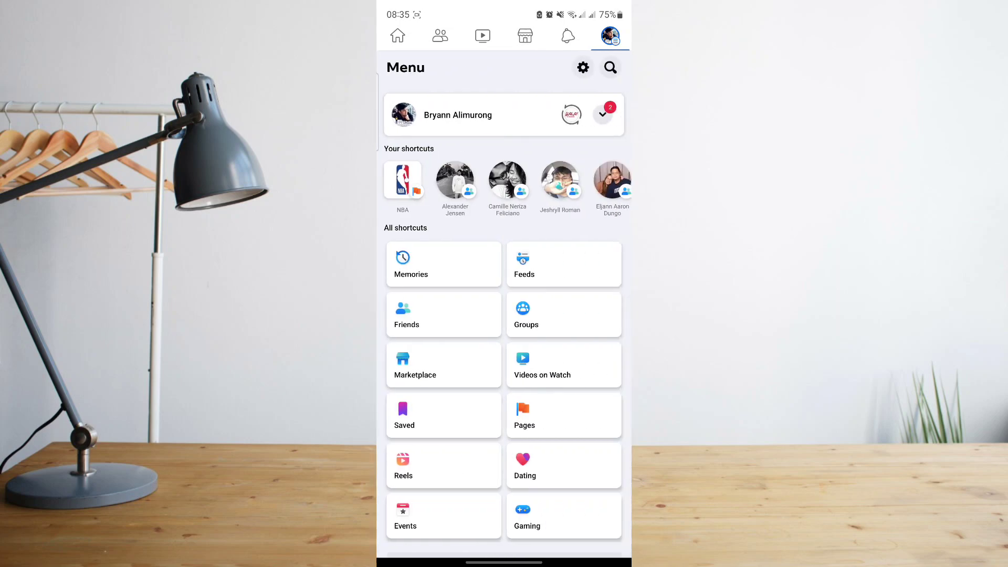
pyautogui.click(458, 114)
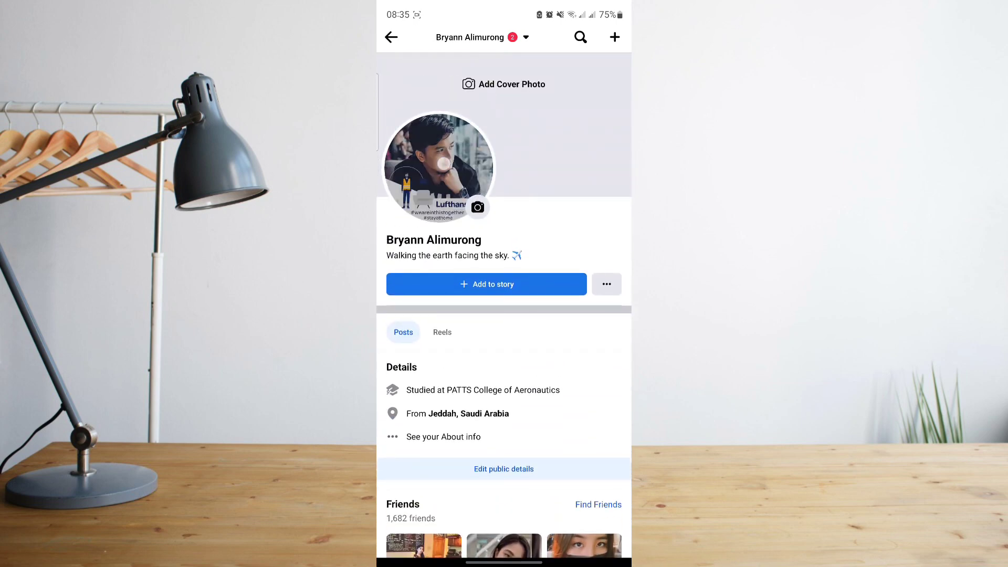
pyautogui.click(437, 166)
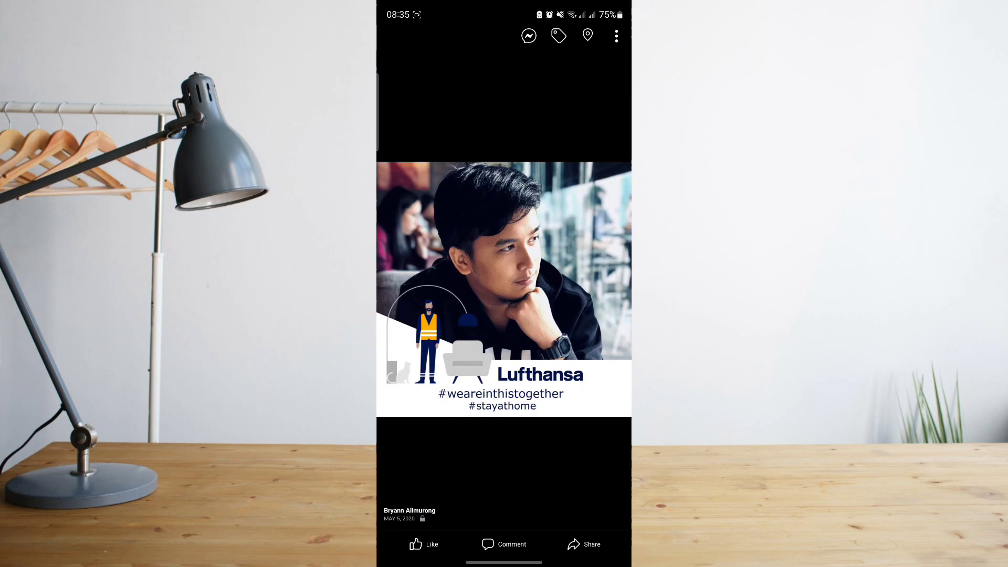
pyautogui.click(615, 35)
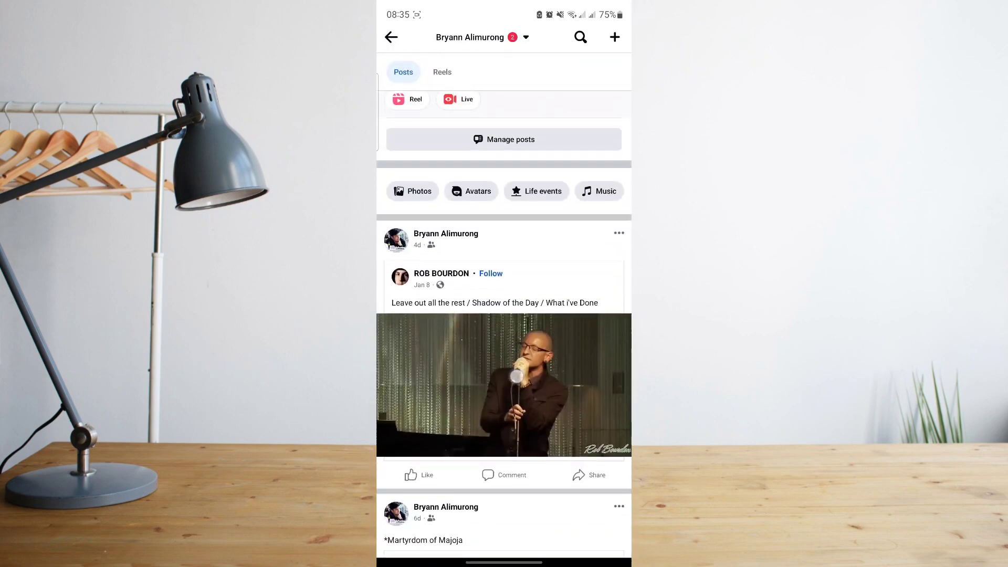
# Scroll the profile posts and open the Photos of you grid.
pyautogui.scroll(-3)
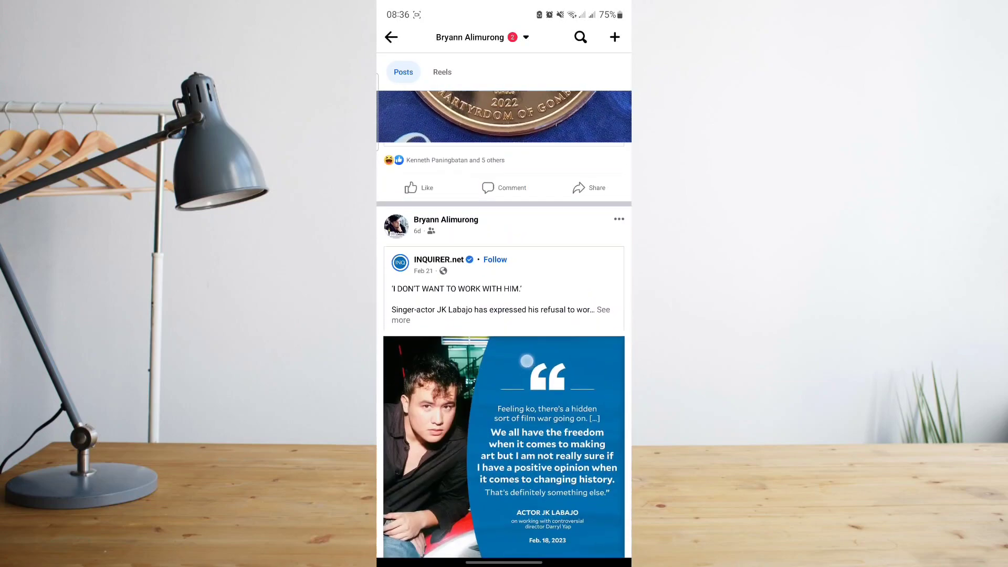
pyautogui.scroll(-3)
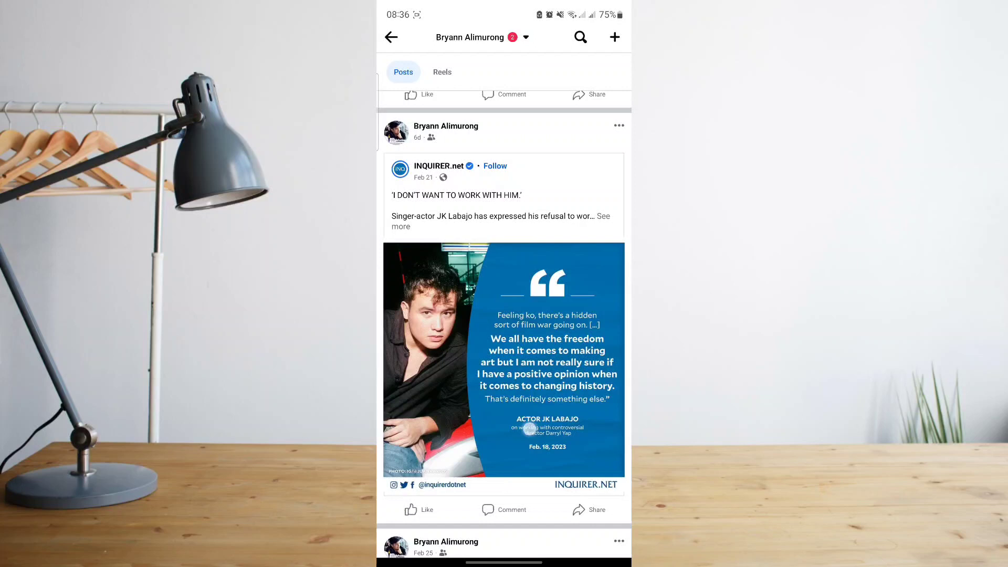
pyautogui.scroll(3)
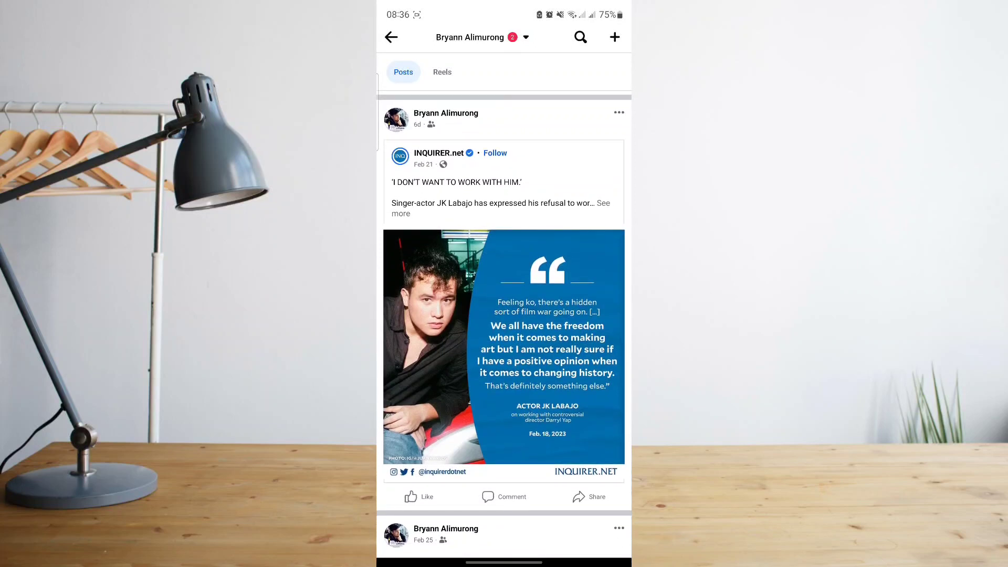
pyautogui.click(618, 112)
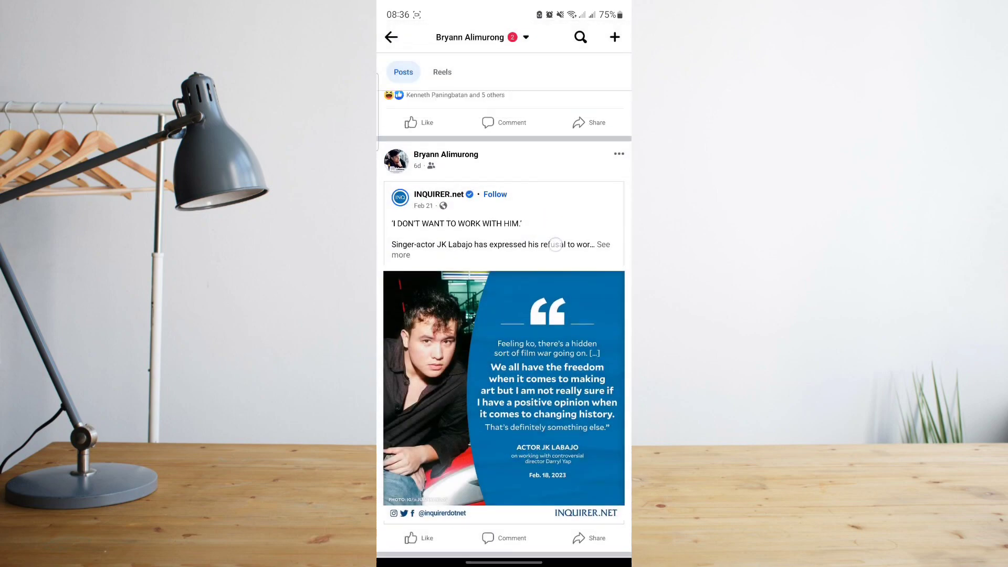
pyautogui.scroll(-3)
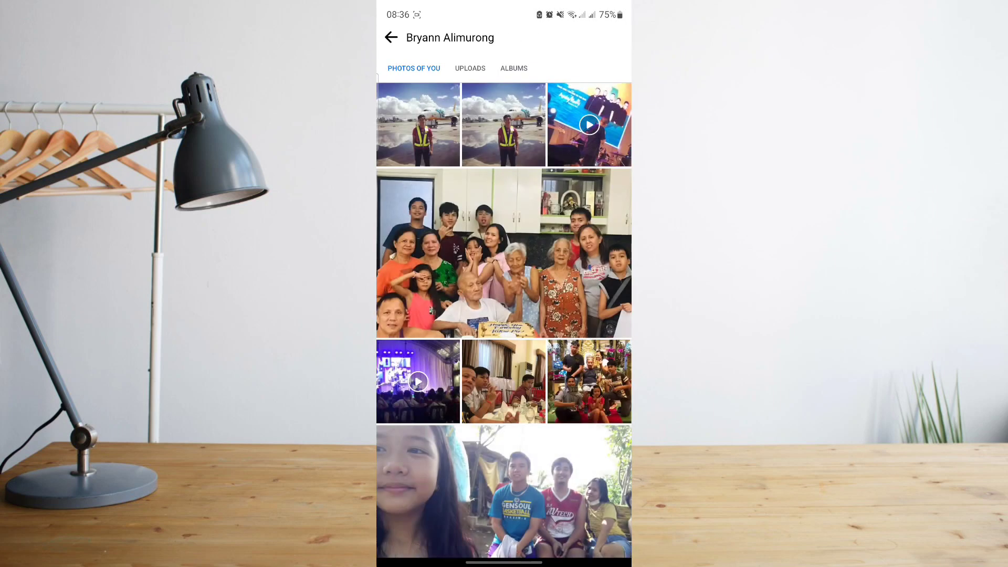
# View the Uploads grid, open the butterfly photo, then close it.
pyautogui.click(470, 69)
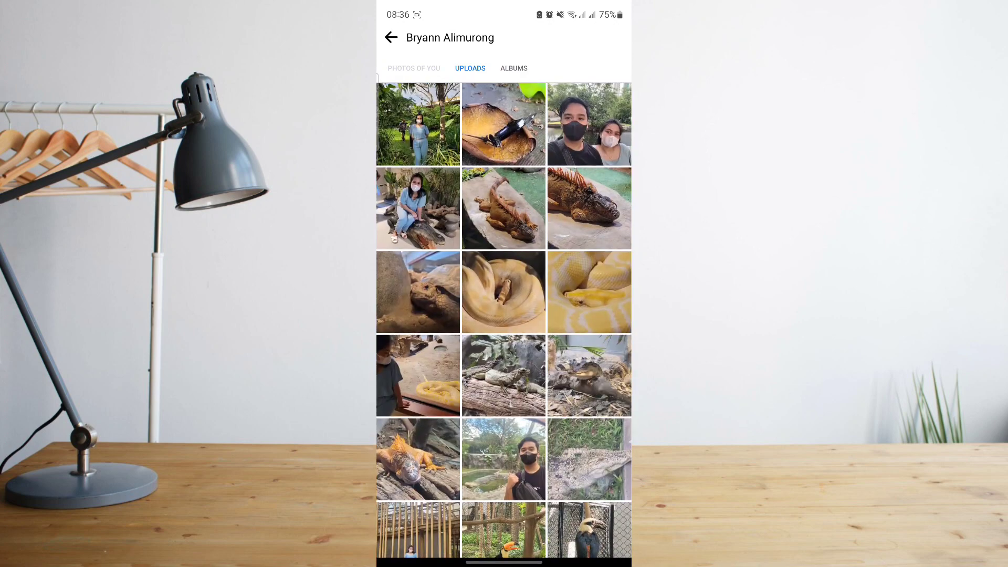
pyautogui.click(504, 124)
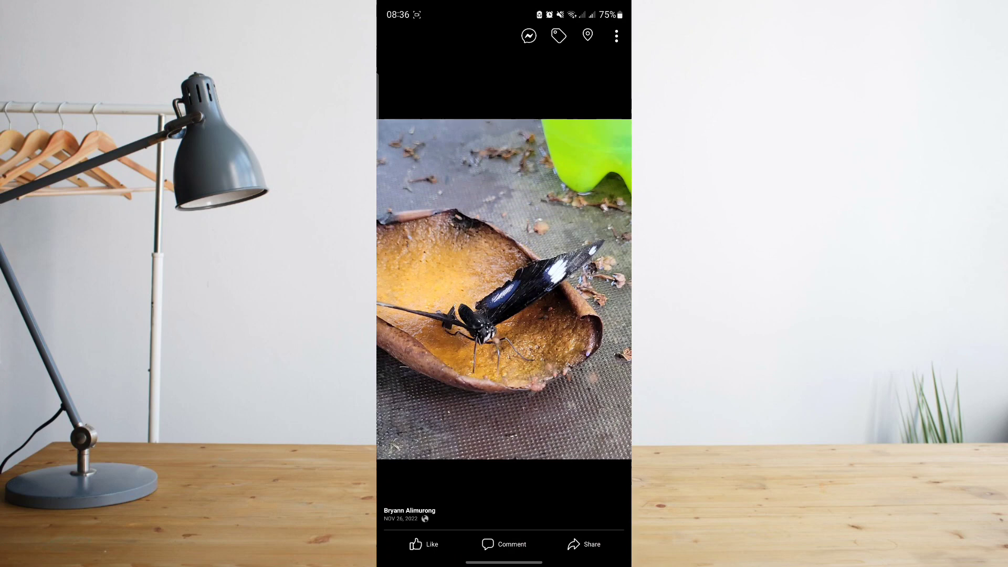
pyautogui.click(615, 35)
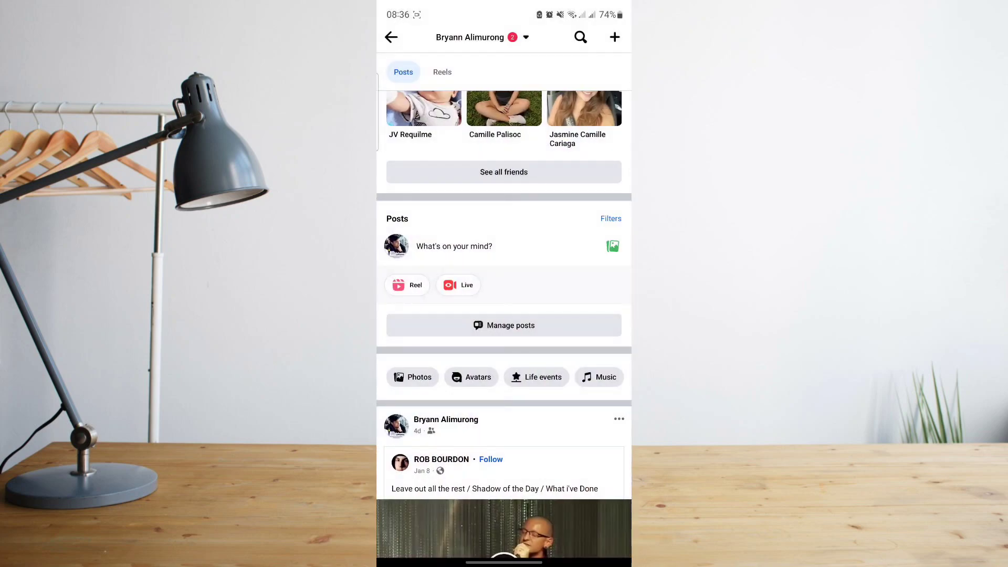
# Browse Photos of you and open the restaurant group dinner selfie.
pyautogui.click(412, 377)
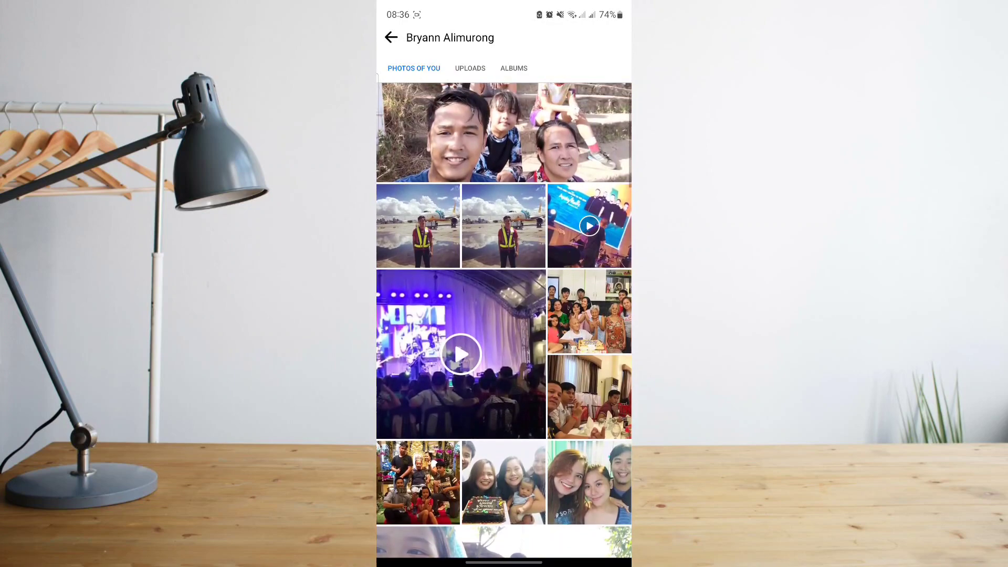
pyautogui.scroll(-3)
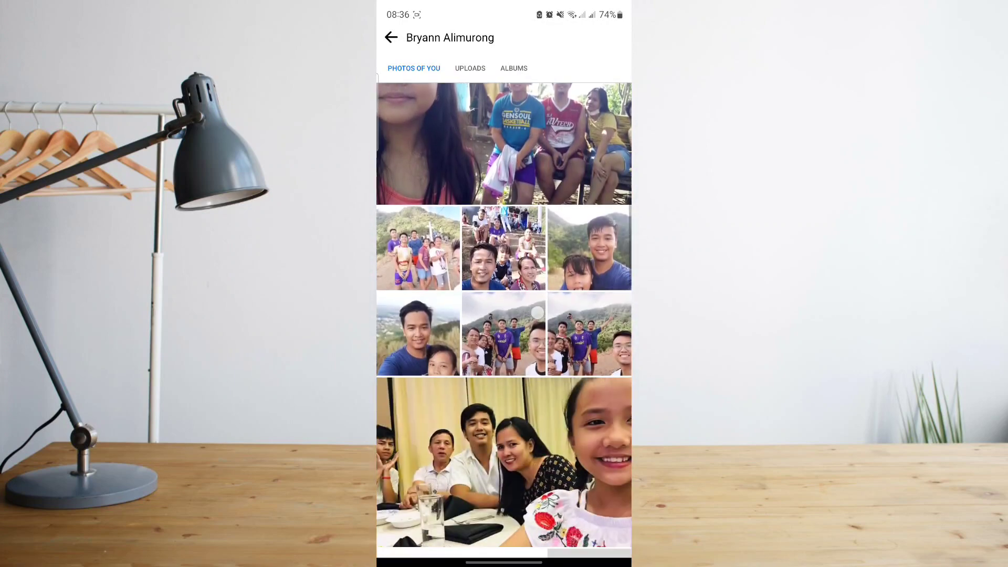
pyautogui.scroll(-3)
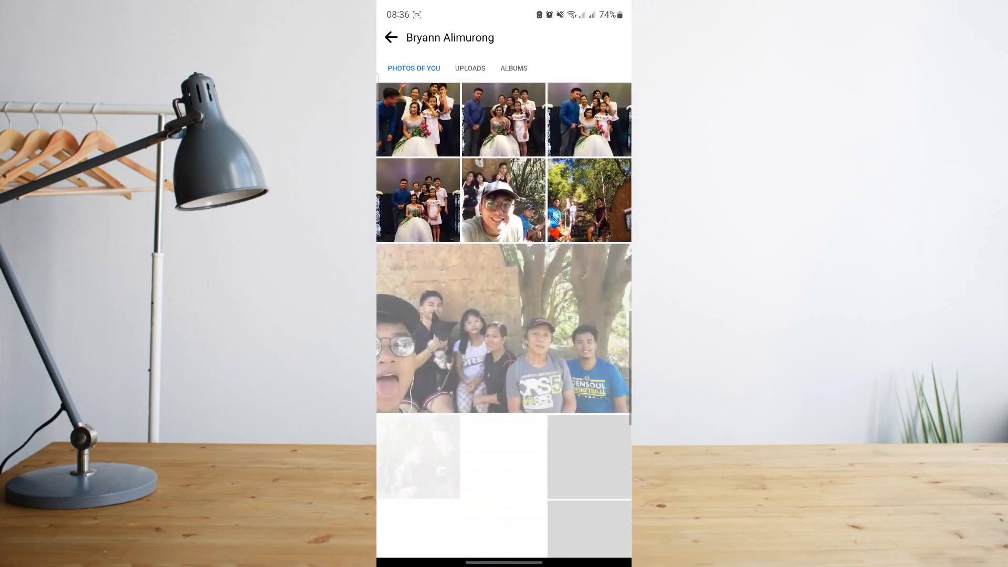
pyautogui.scroll(-3)
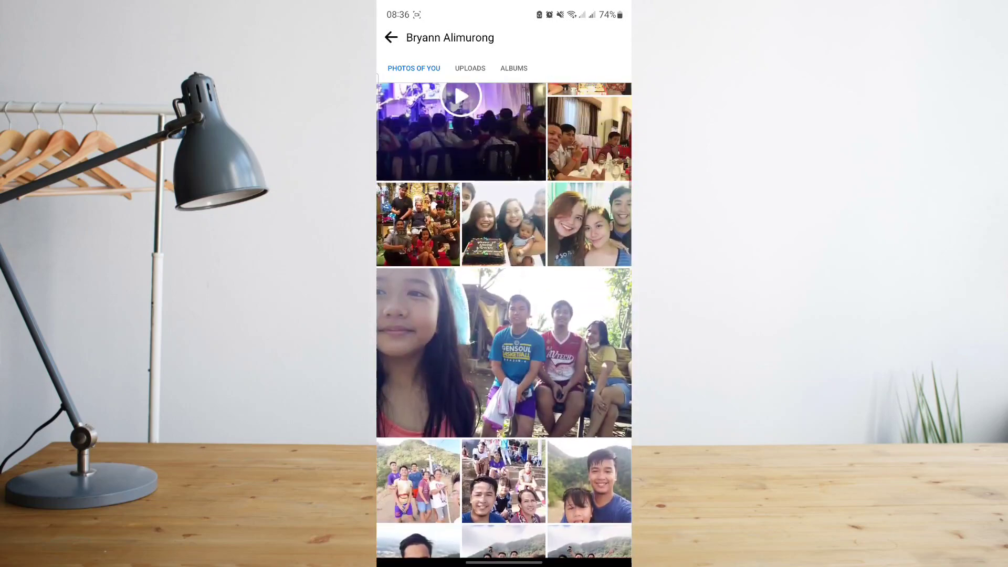
pyautogui.scroll(3)
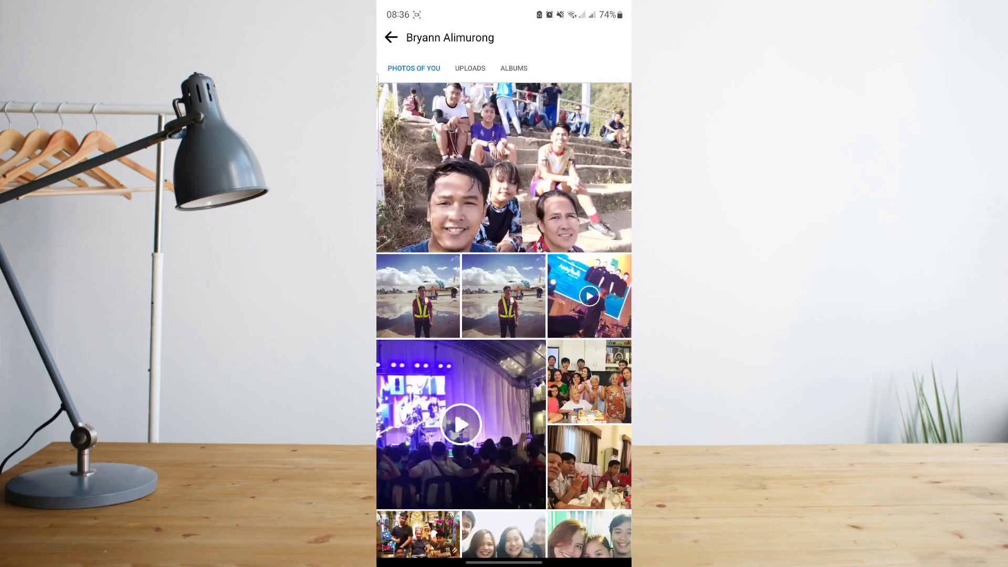
pyautogui.scroll(-3)
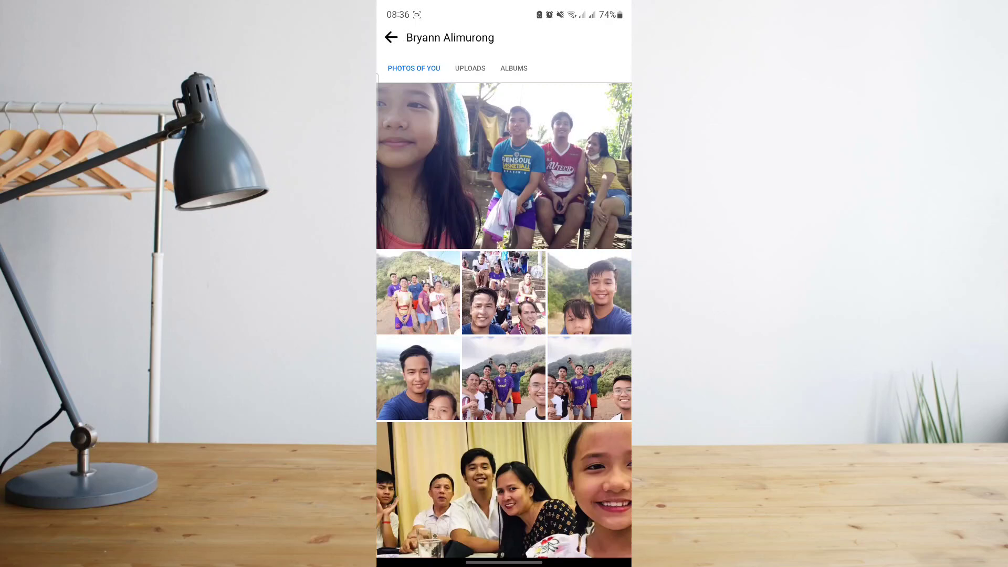
pyautogui.scroll(-3)
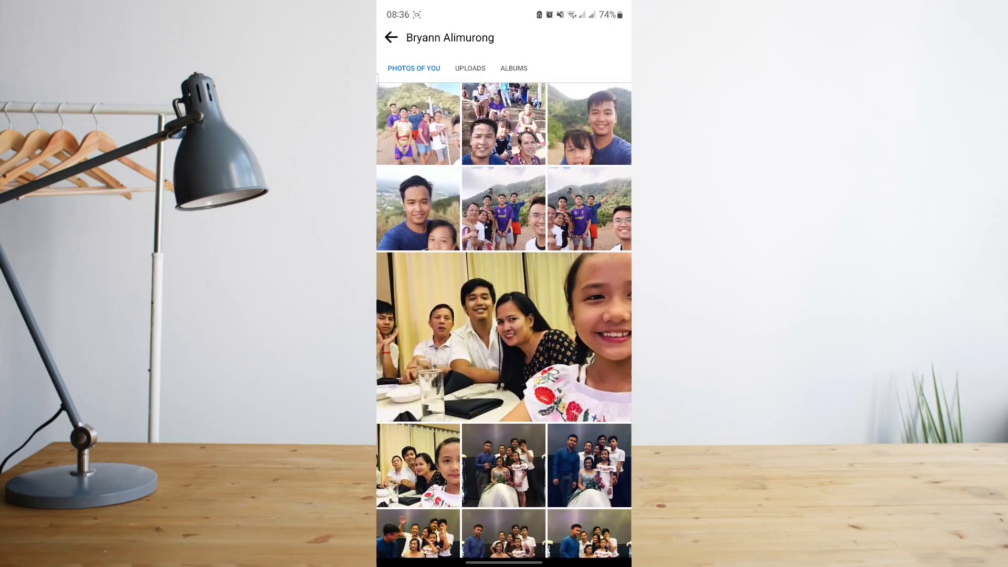
pyautogui.click(503, 336)
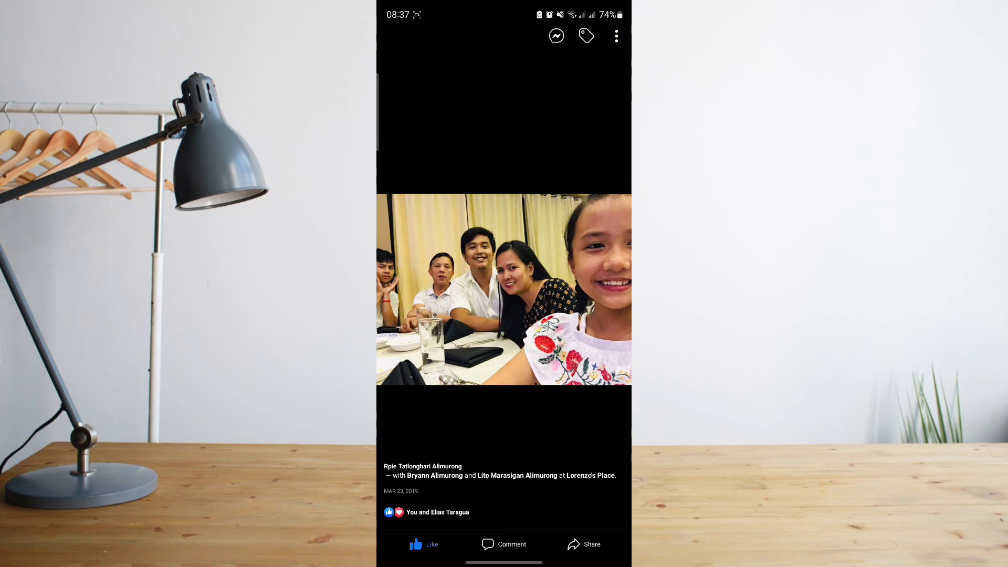
# Close the dinner photo and go back to your profile page.
pyautogui.click(615, 36)
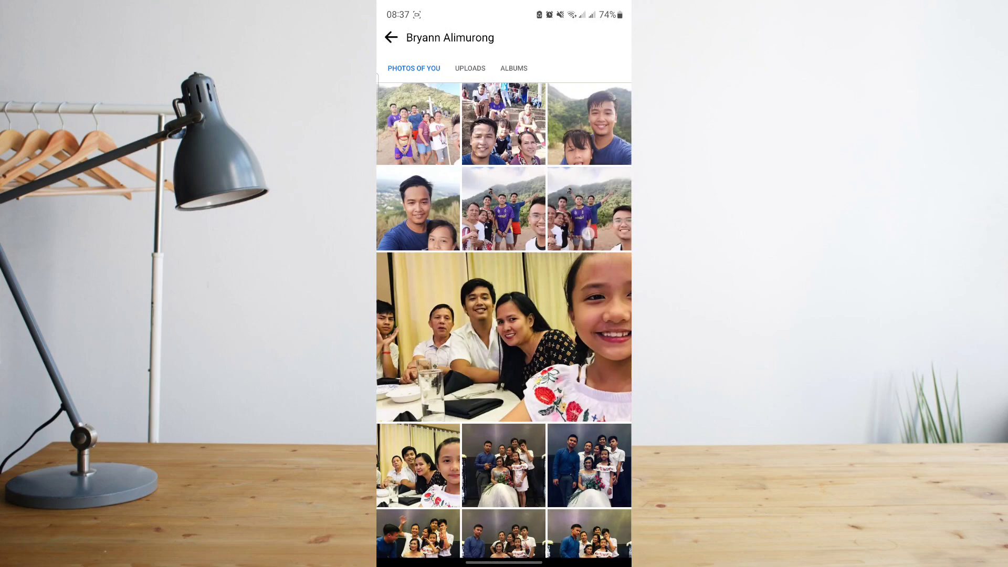
pyautogui.click(390, 37)
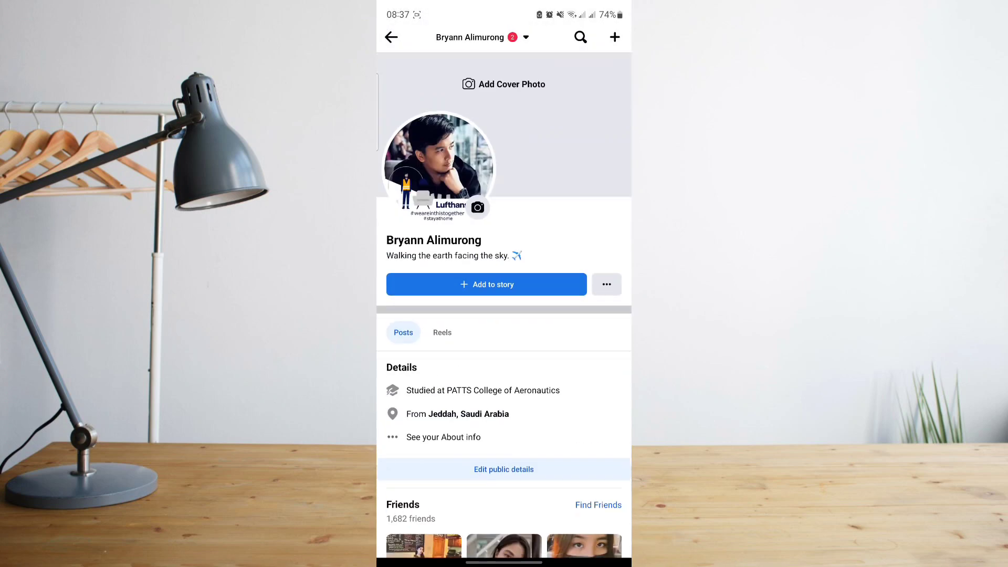